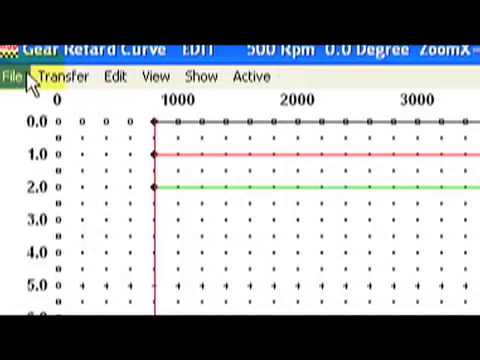
# Transfer only the gear retard curve plot data from the PC to the MSD module
pyautogui.click(64, 76)
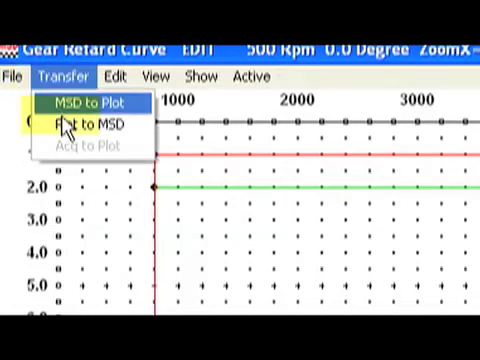
pyautogui.click(86, 126)
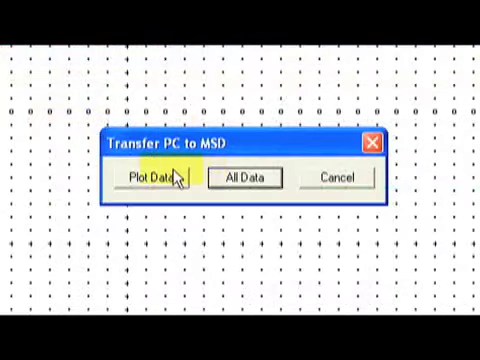
pyautogui.click(153, 177)
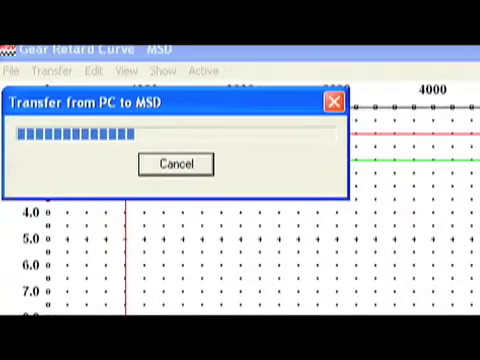